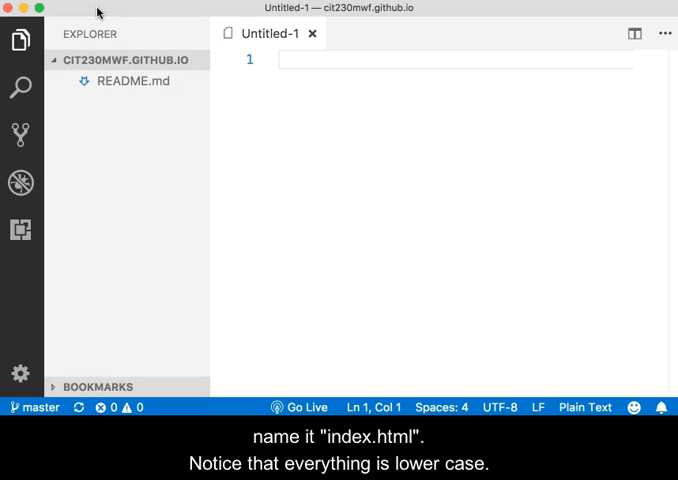
Save the blank file as index.html in the cit230mwf.github.io folder.
key("cmd+s")
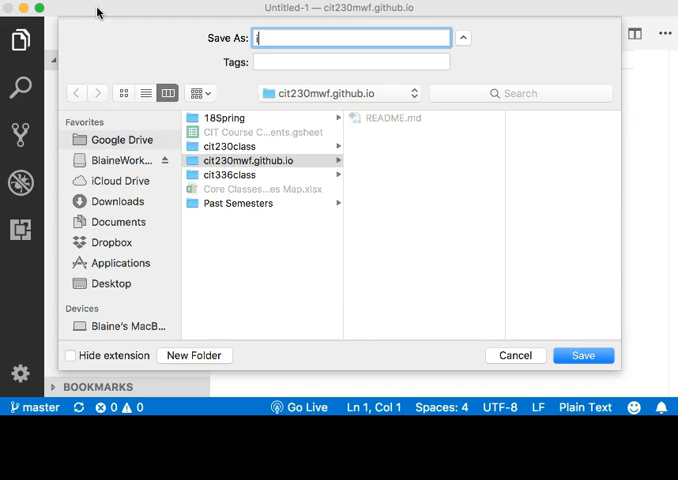
type("index.")
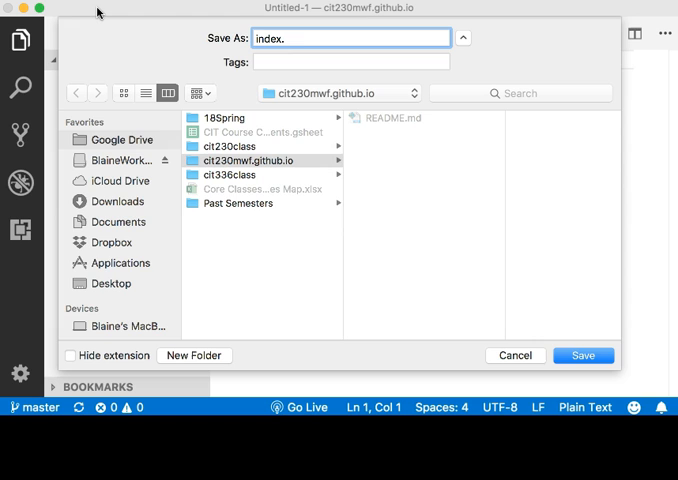
type("html")
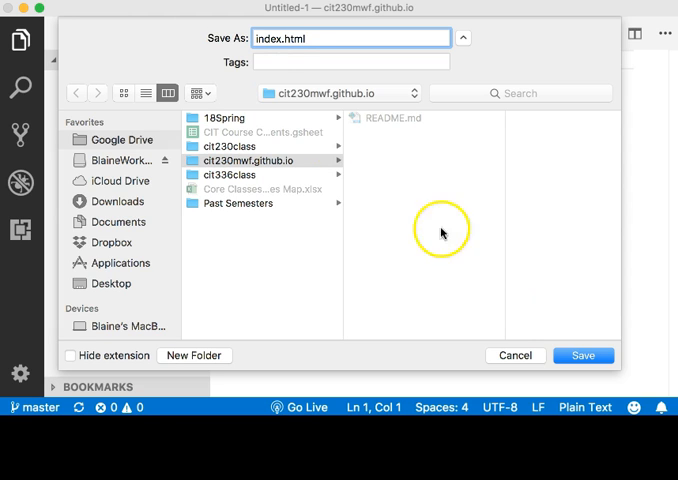
left_click(584, 356)
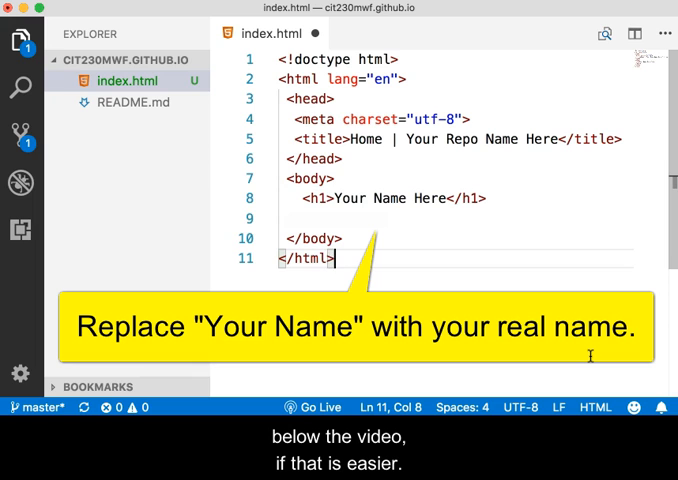
Finish the HTML page with a trailing blank line and save index.html.
key("enter")
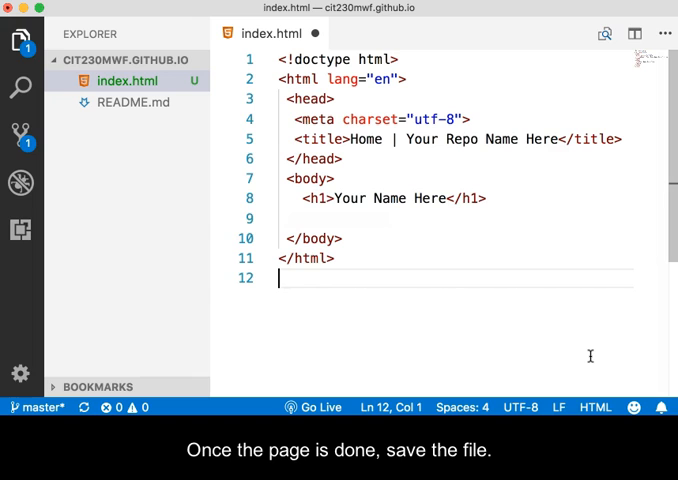
key("cmd+s")
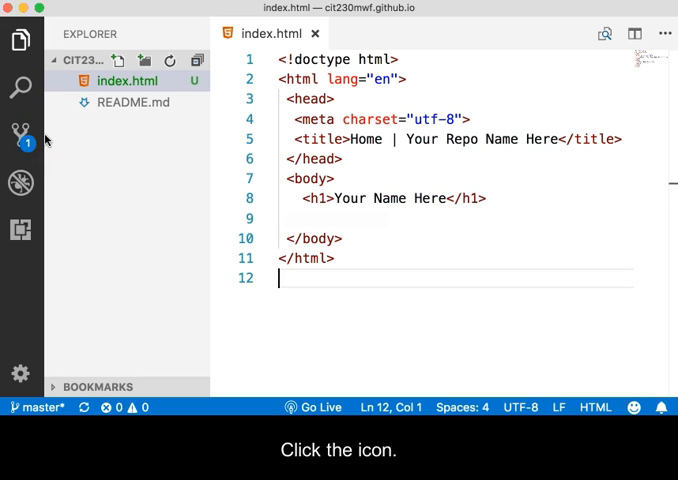
Stage index.html in the Source Control view.
left_click(20, 136)
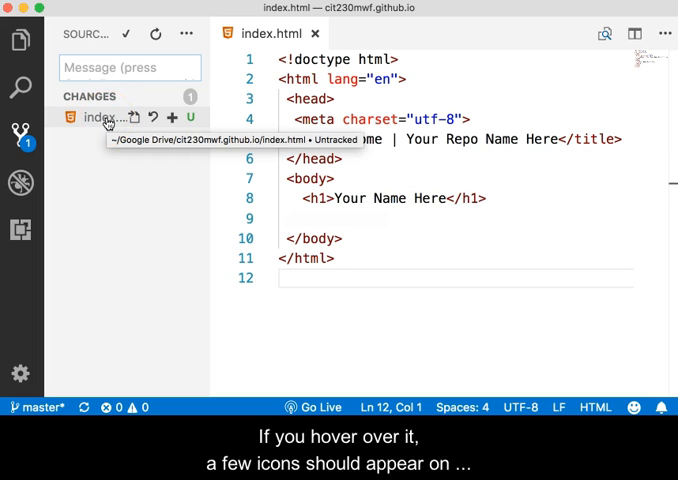
mouse_move(152, 118)
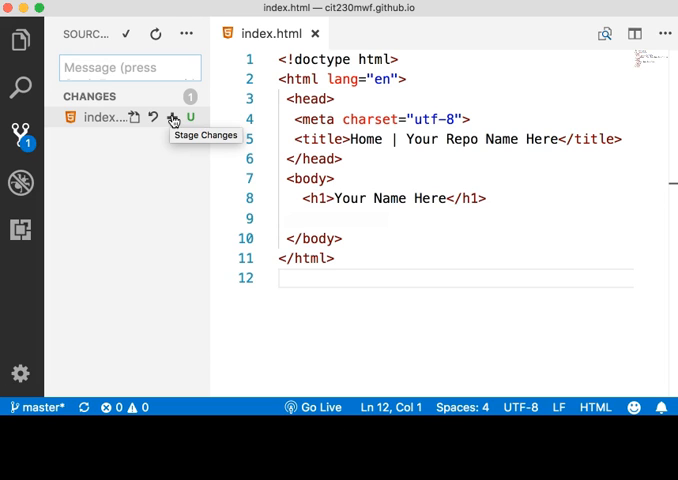
left_click(172, 118)
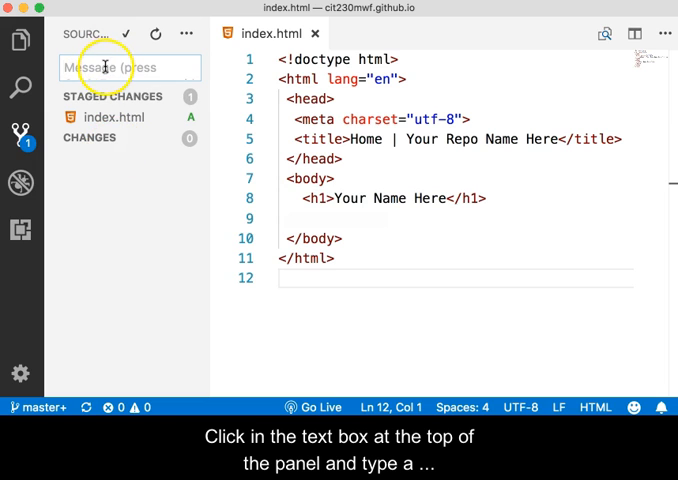
Commit the staged index.html with the message 'Initial Upload'.
type("Initial Up")
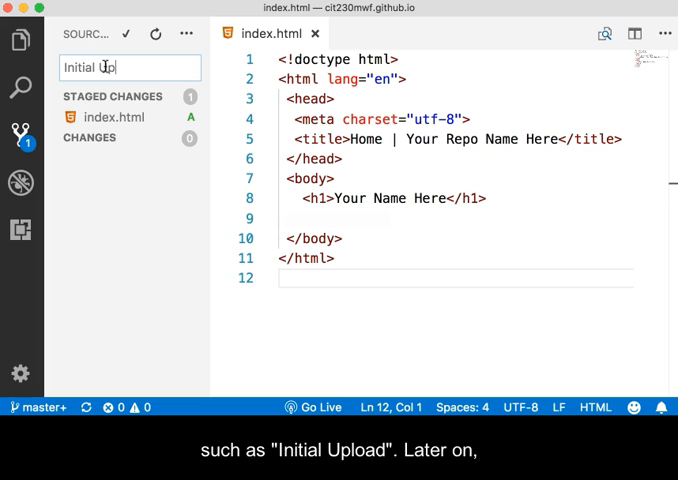
type("load")
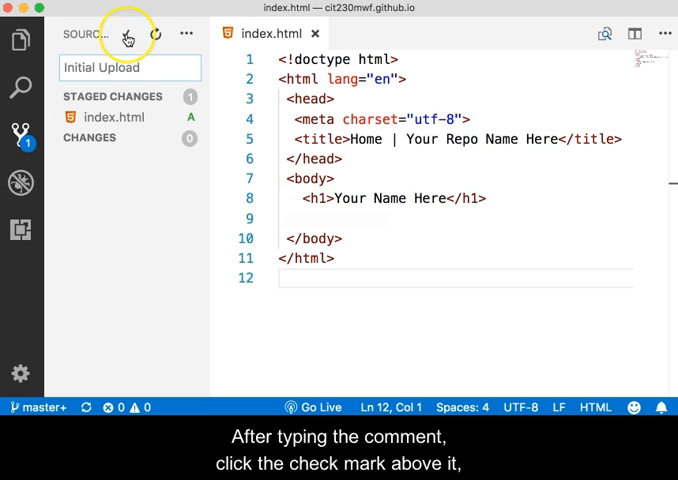
mouse_move(128, 32)
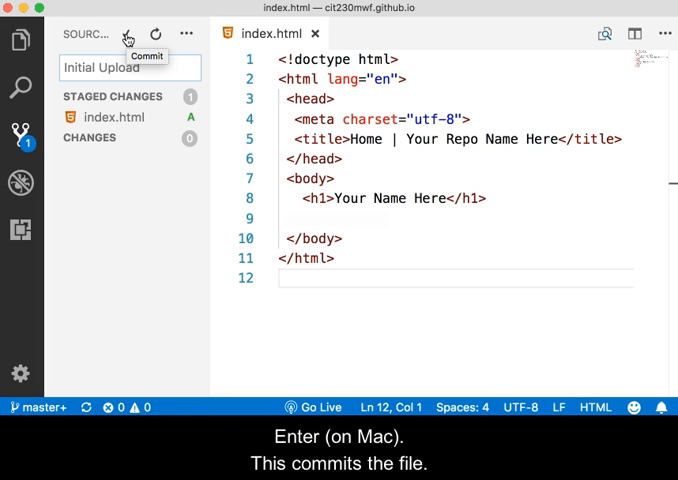
left_click(128, 32)
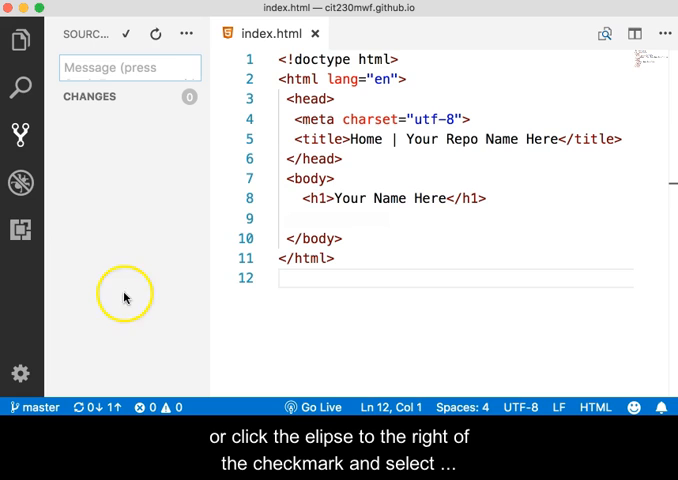
Push the Initial Upload commit via the Source Control more-actions list.
left_click(186, 32)
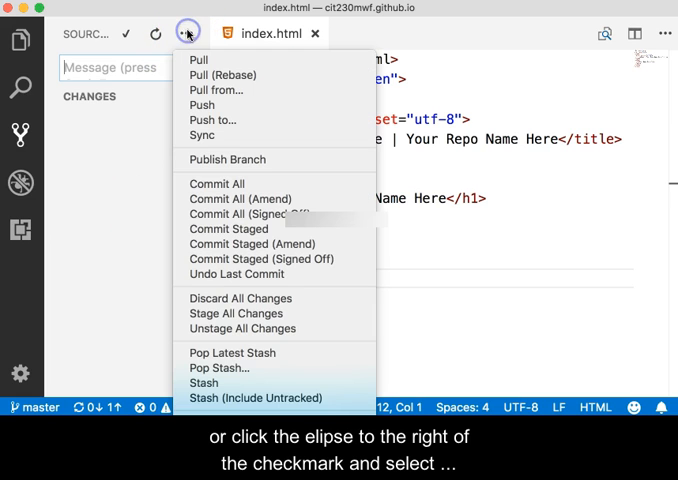
mouse_move(204, 104)
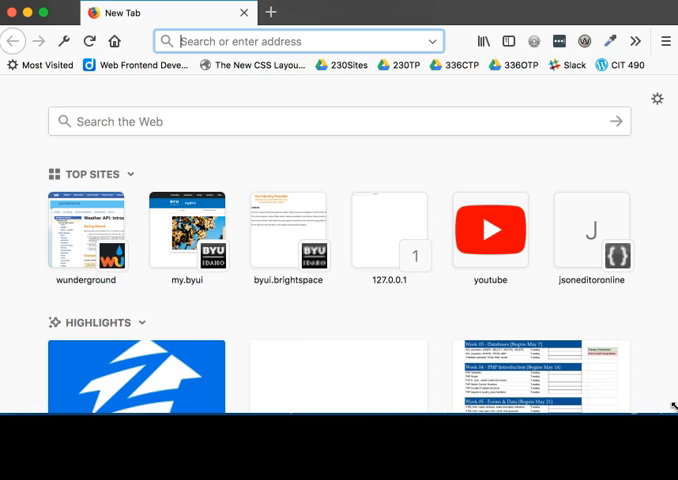
Enter the site address in a new Firefox tab to view the live page.
type("cit490.wordpress.com/")
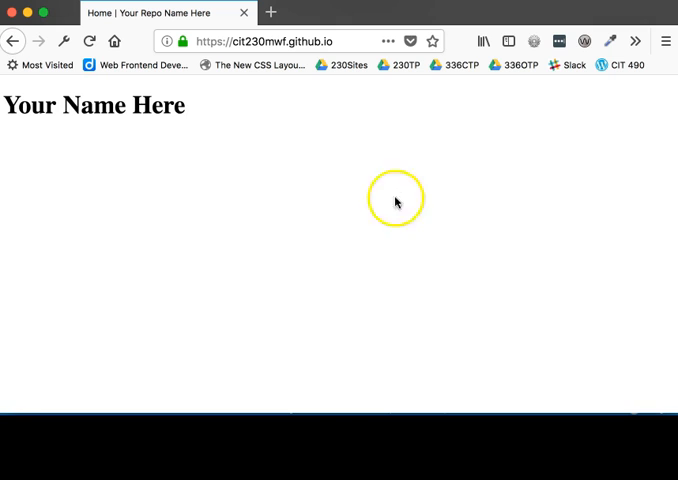
mouse_move(140, 110)
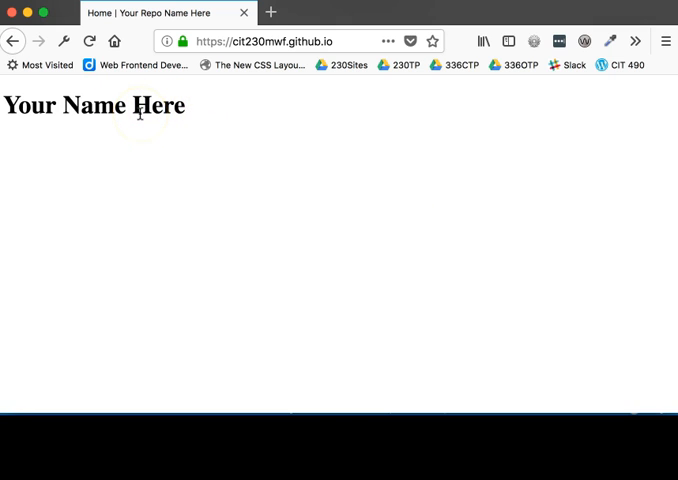